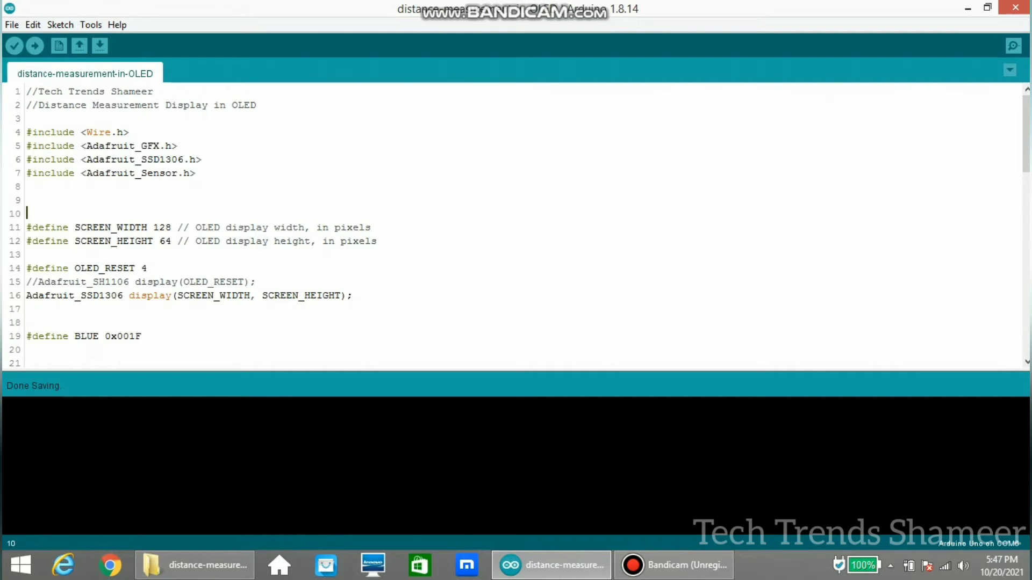
# - Upload the distance-measurement-in-OLED sketch to the Arduino Uno until the console reports 'Done uploading'
pyautogui.click(92, 25)
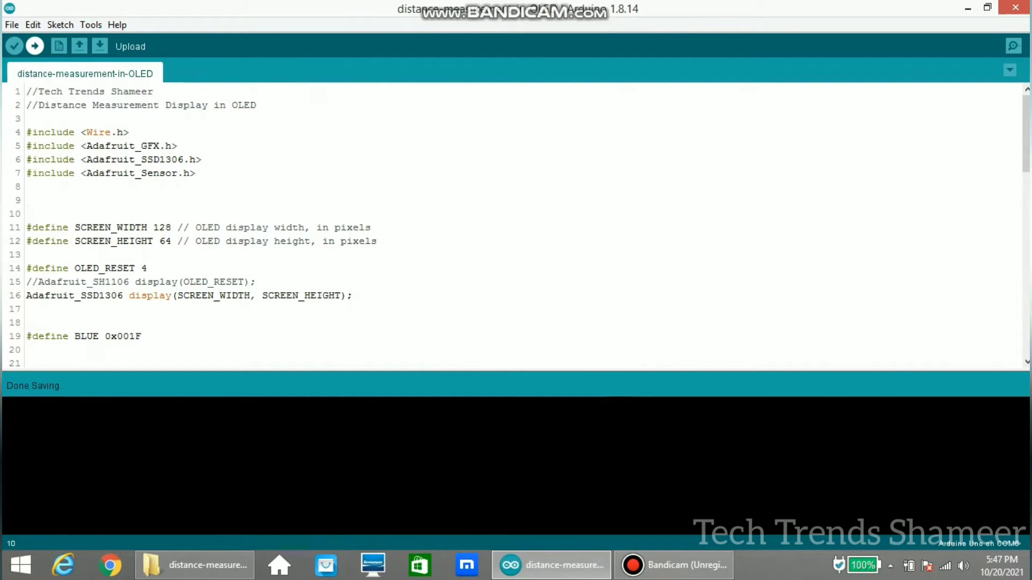
pyautogui.click(36, 46)
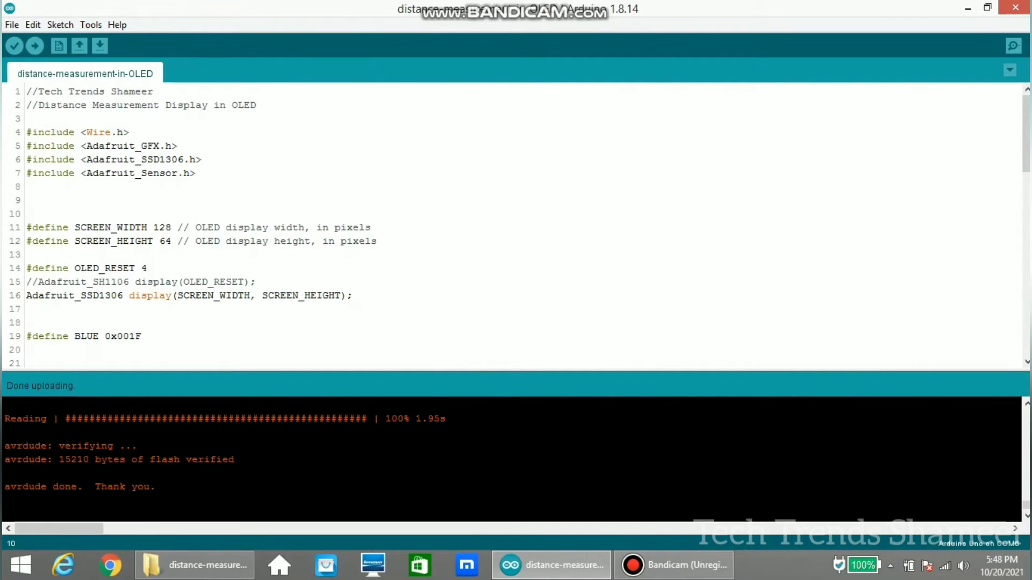